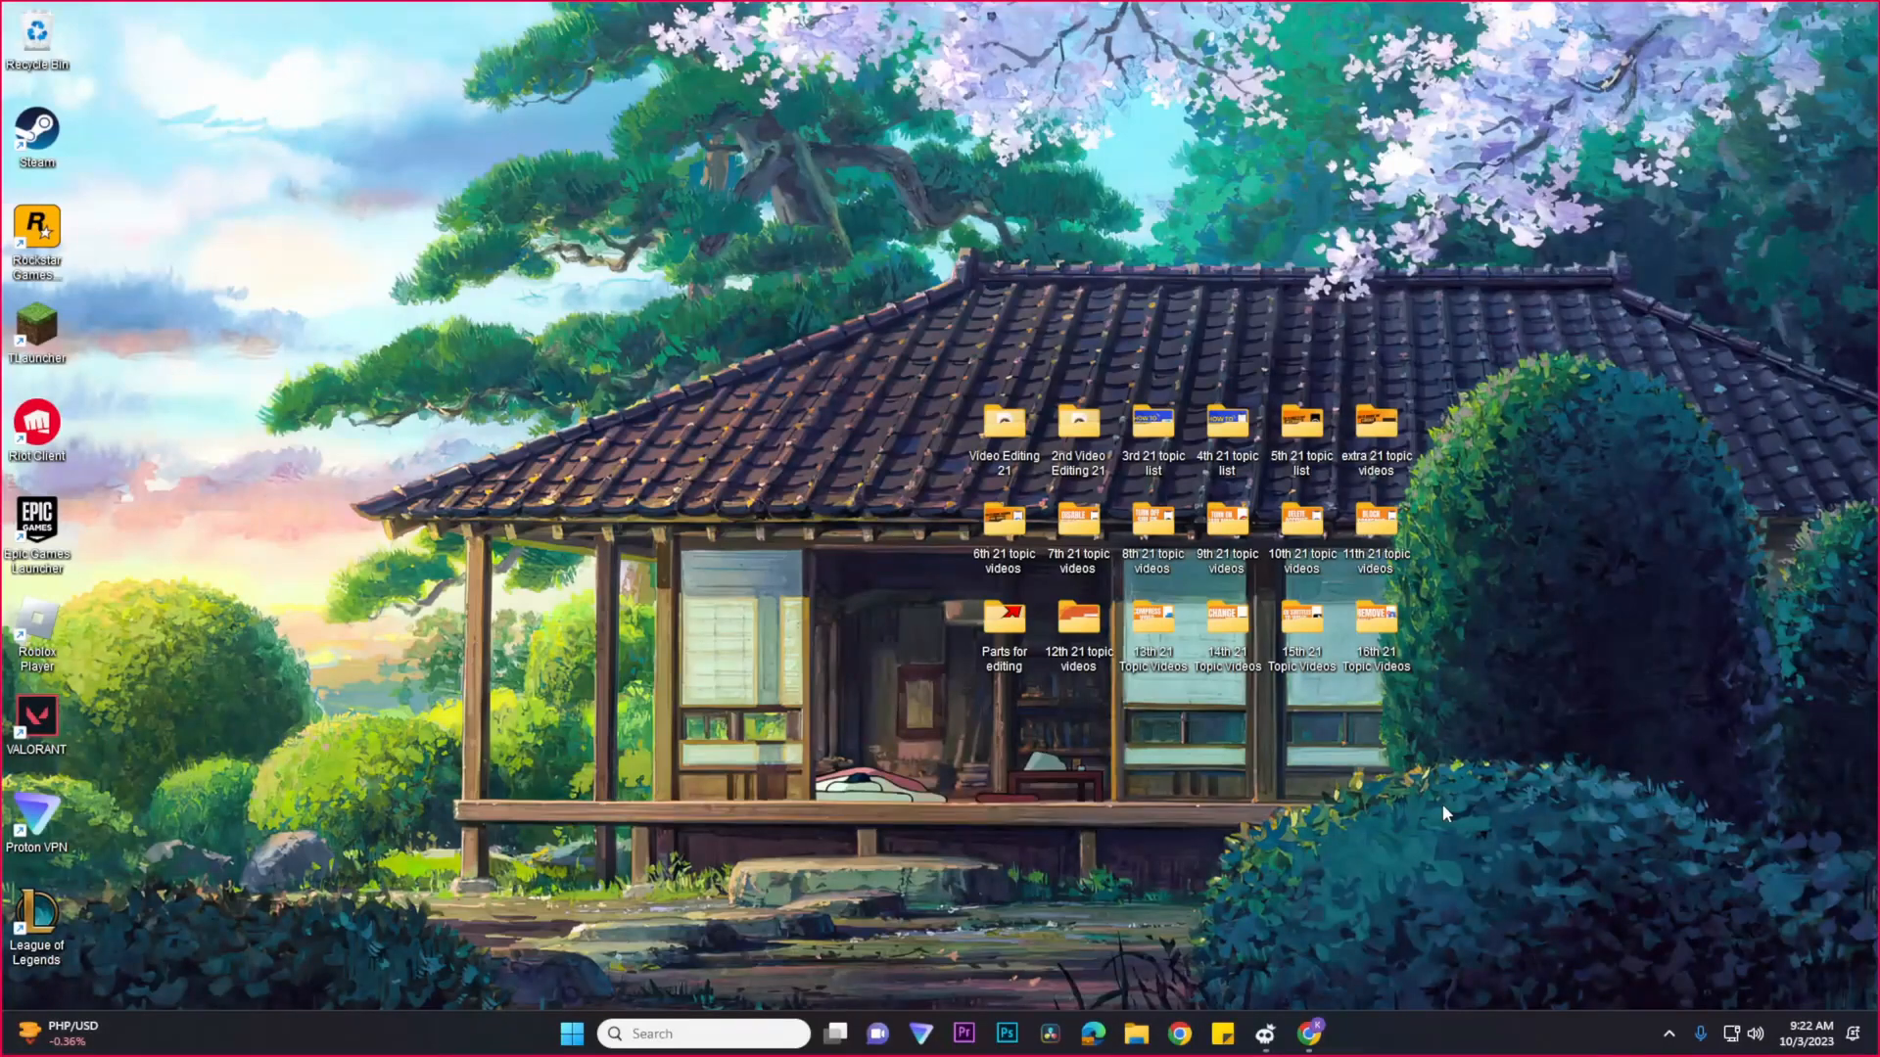
mouse_move(541, 992)
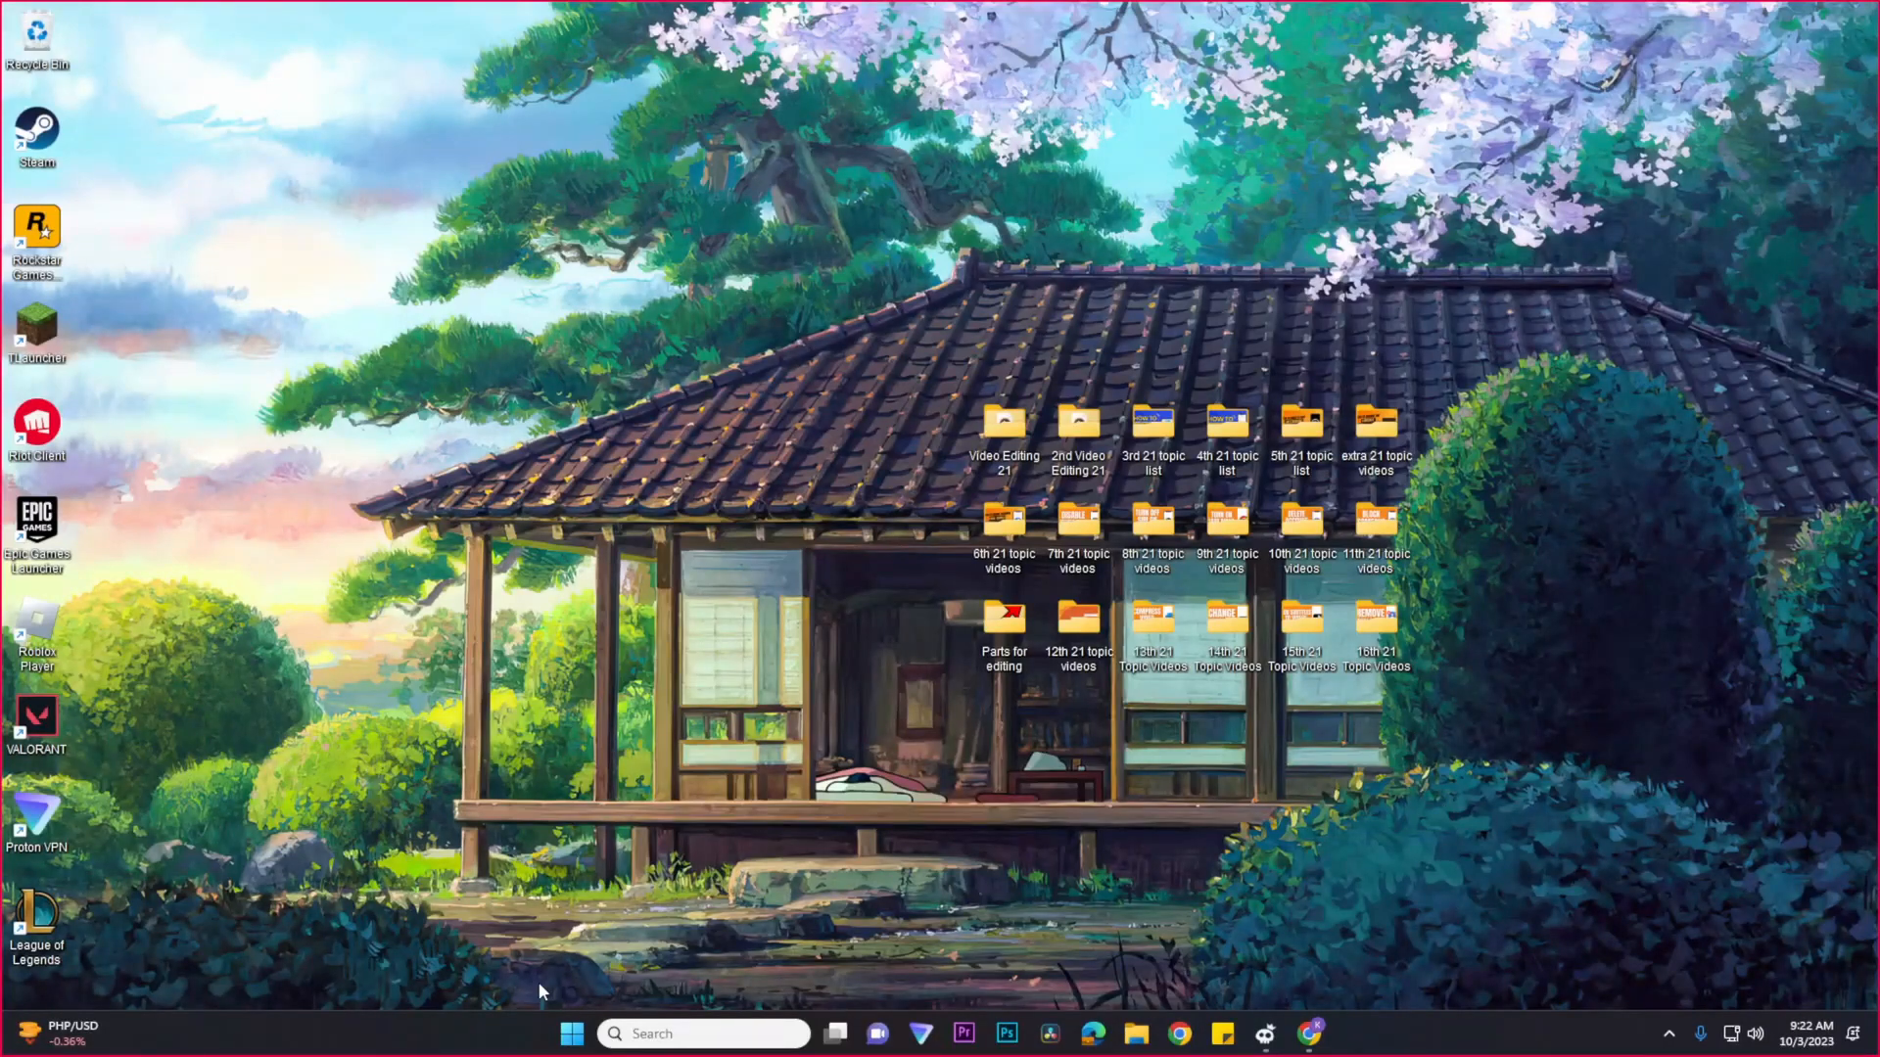
mouse_move(573, 1045)
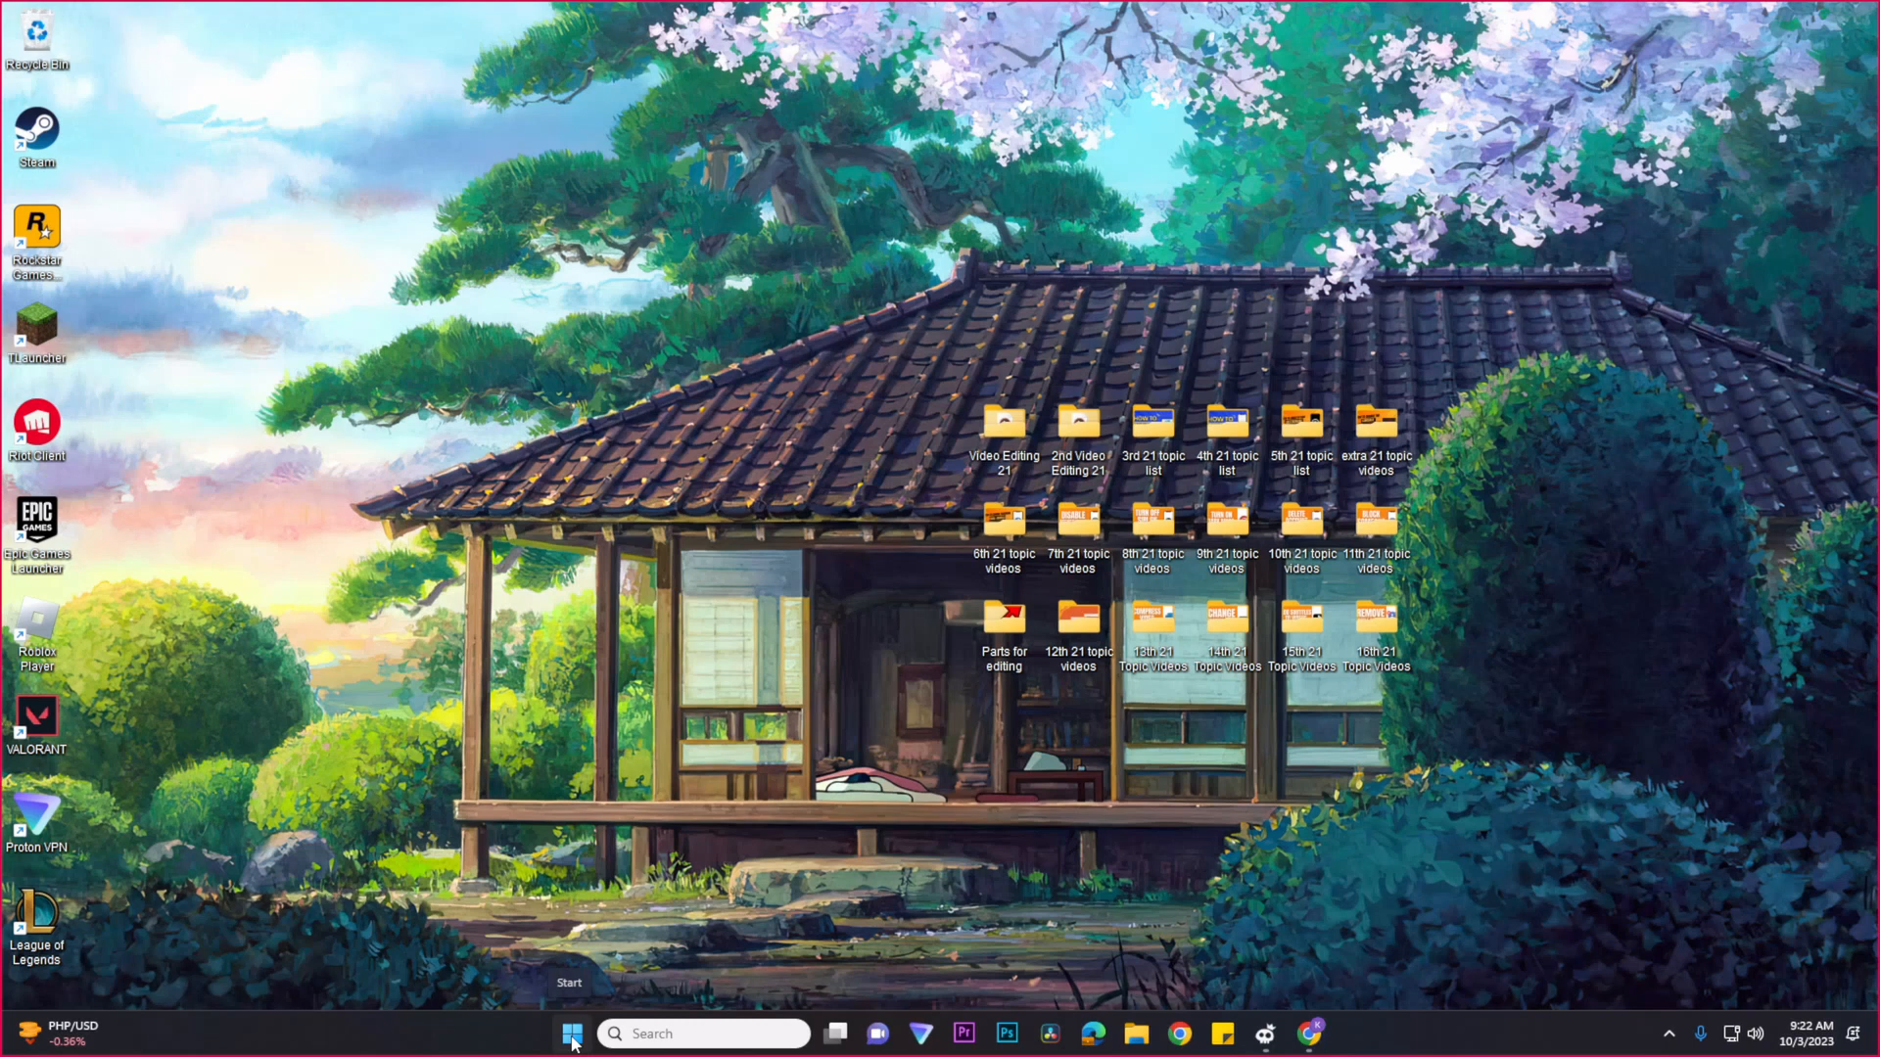
Show the Start menu with its pinned apps from the taskbar
left_click(570, 1034)
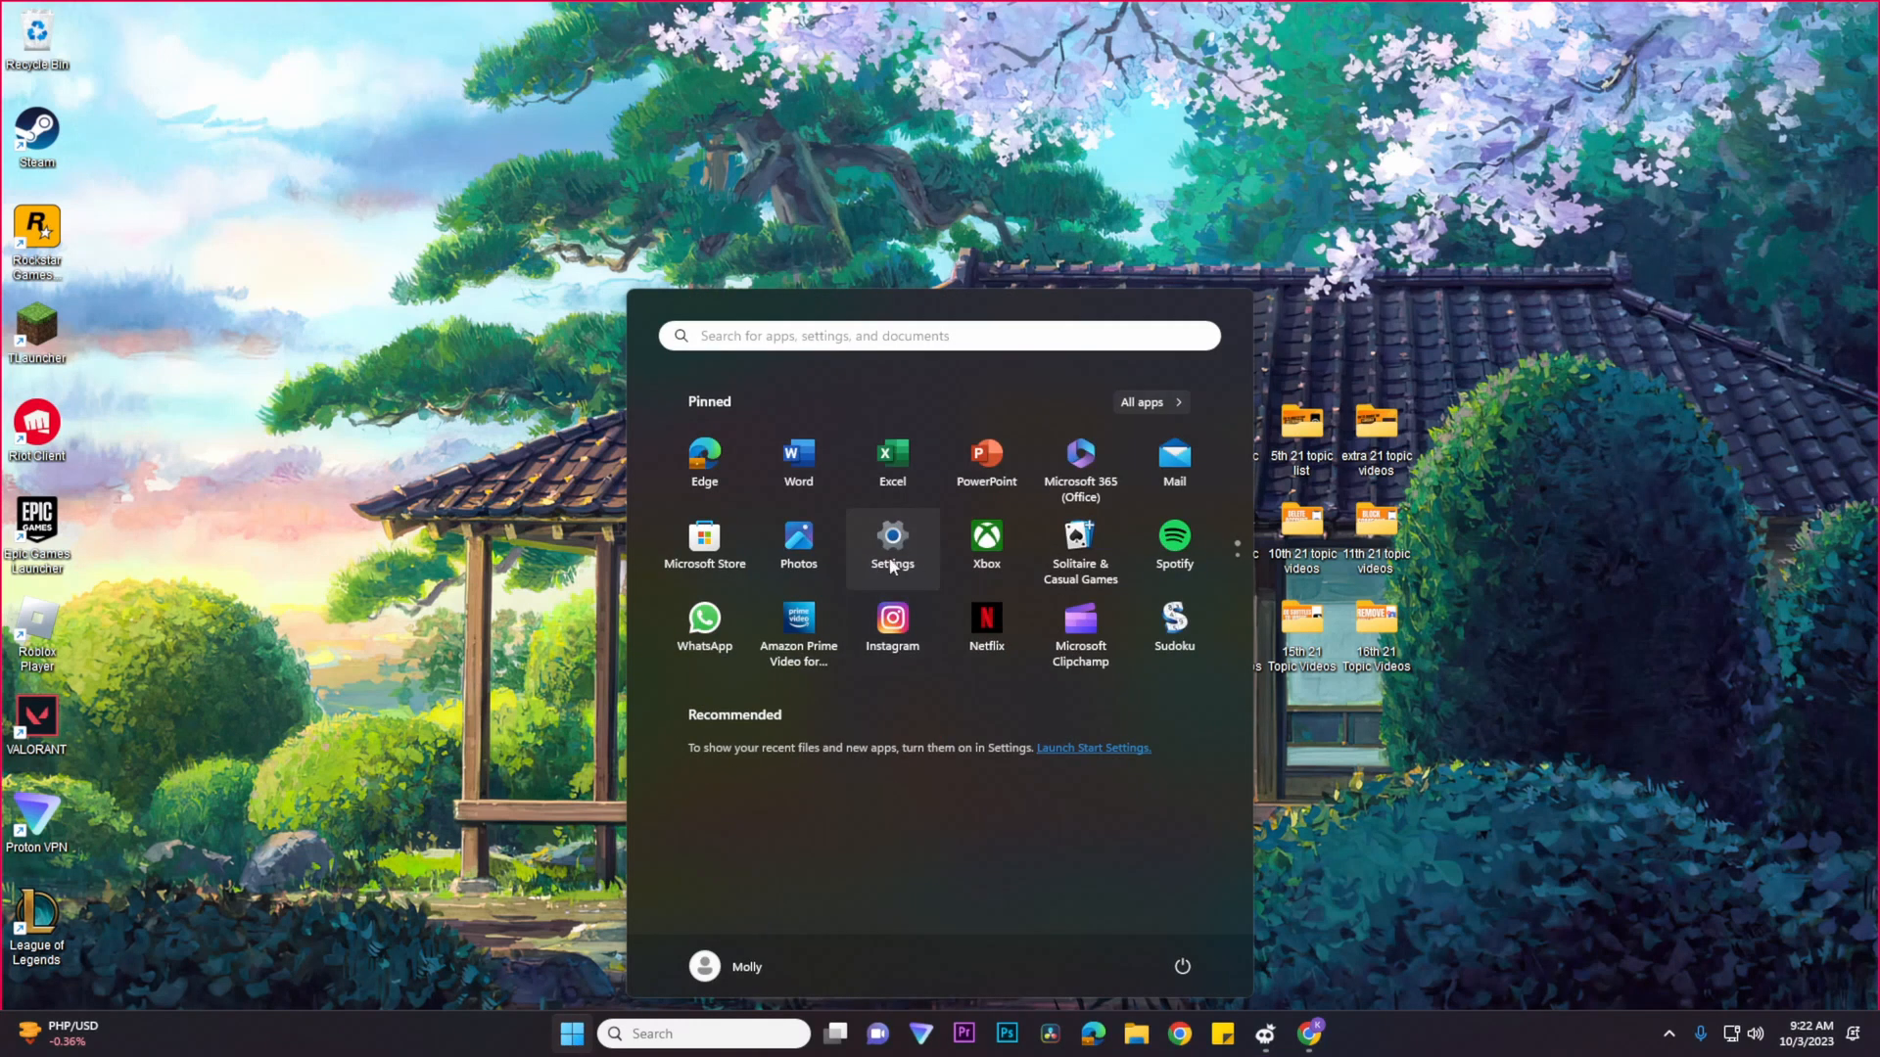
Launch Settings, go to System > Recovery and start Reset this PC
left_click(893, 546)
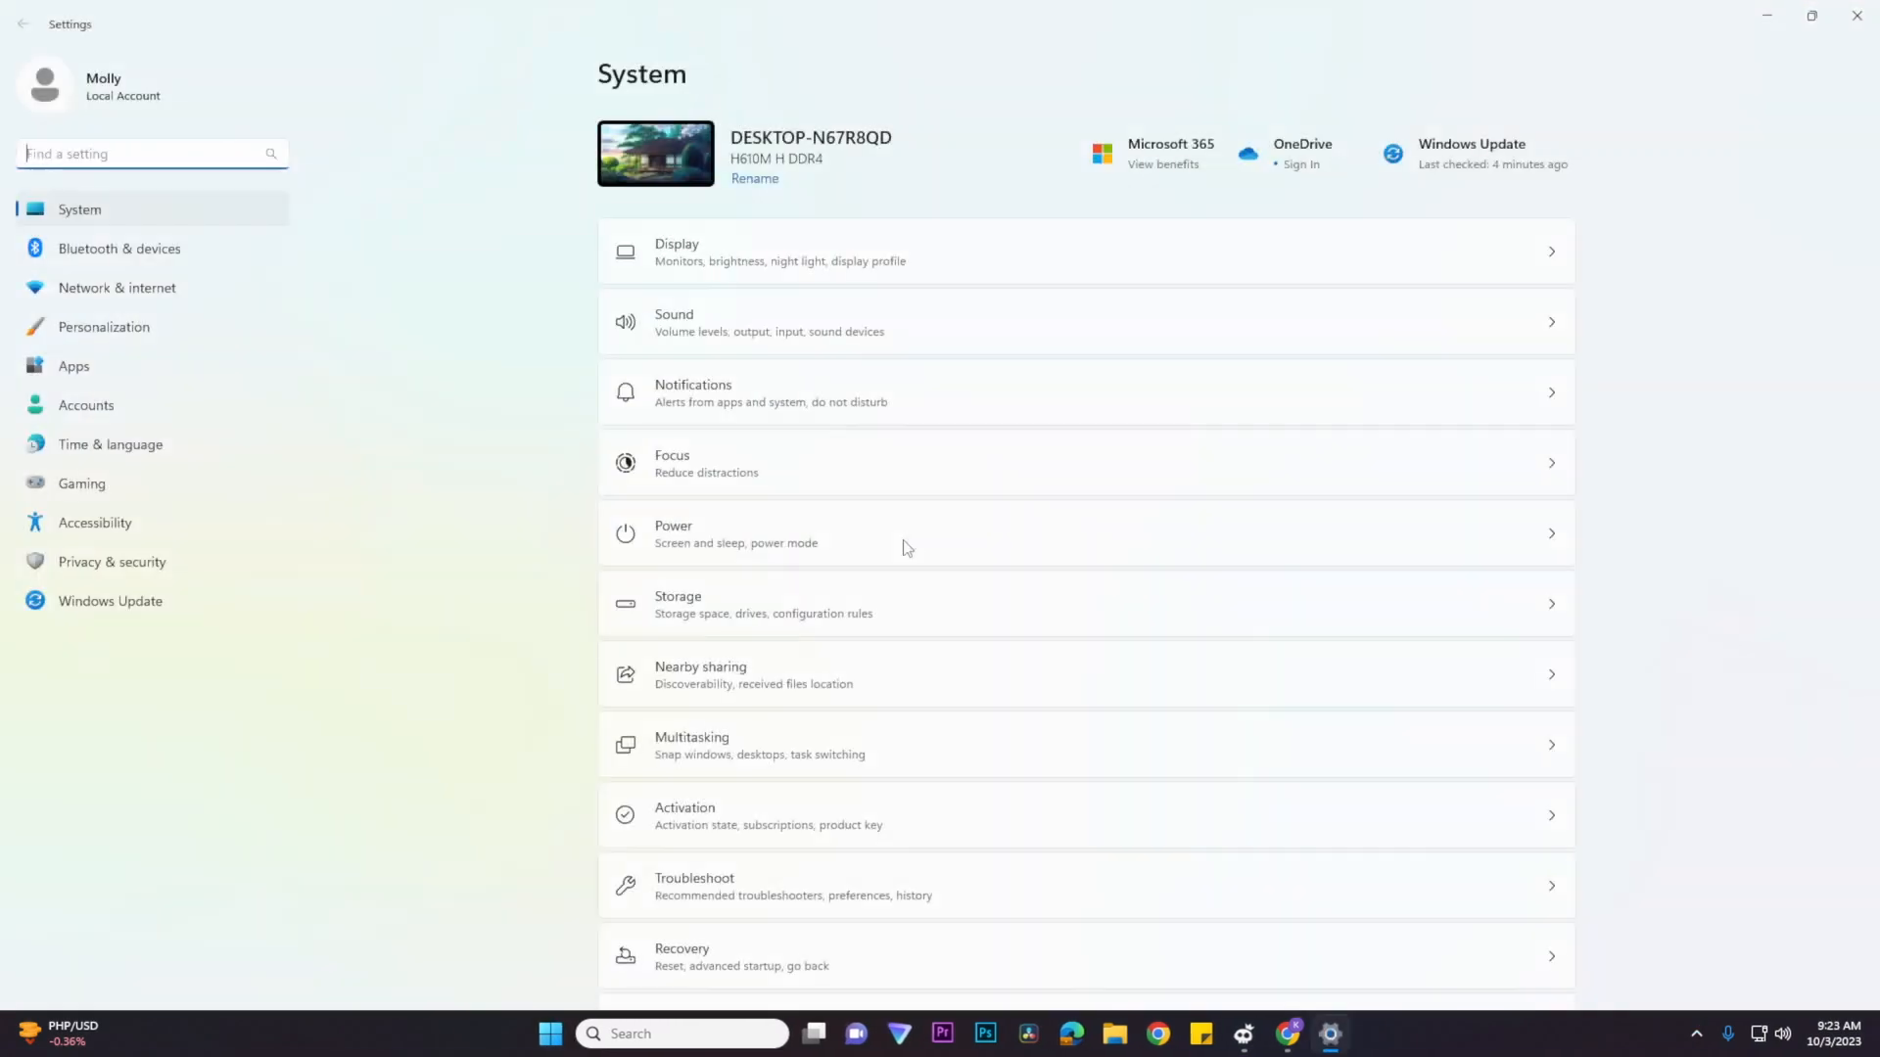
mouse_move(118, 219)
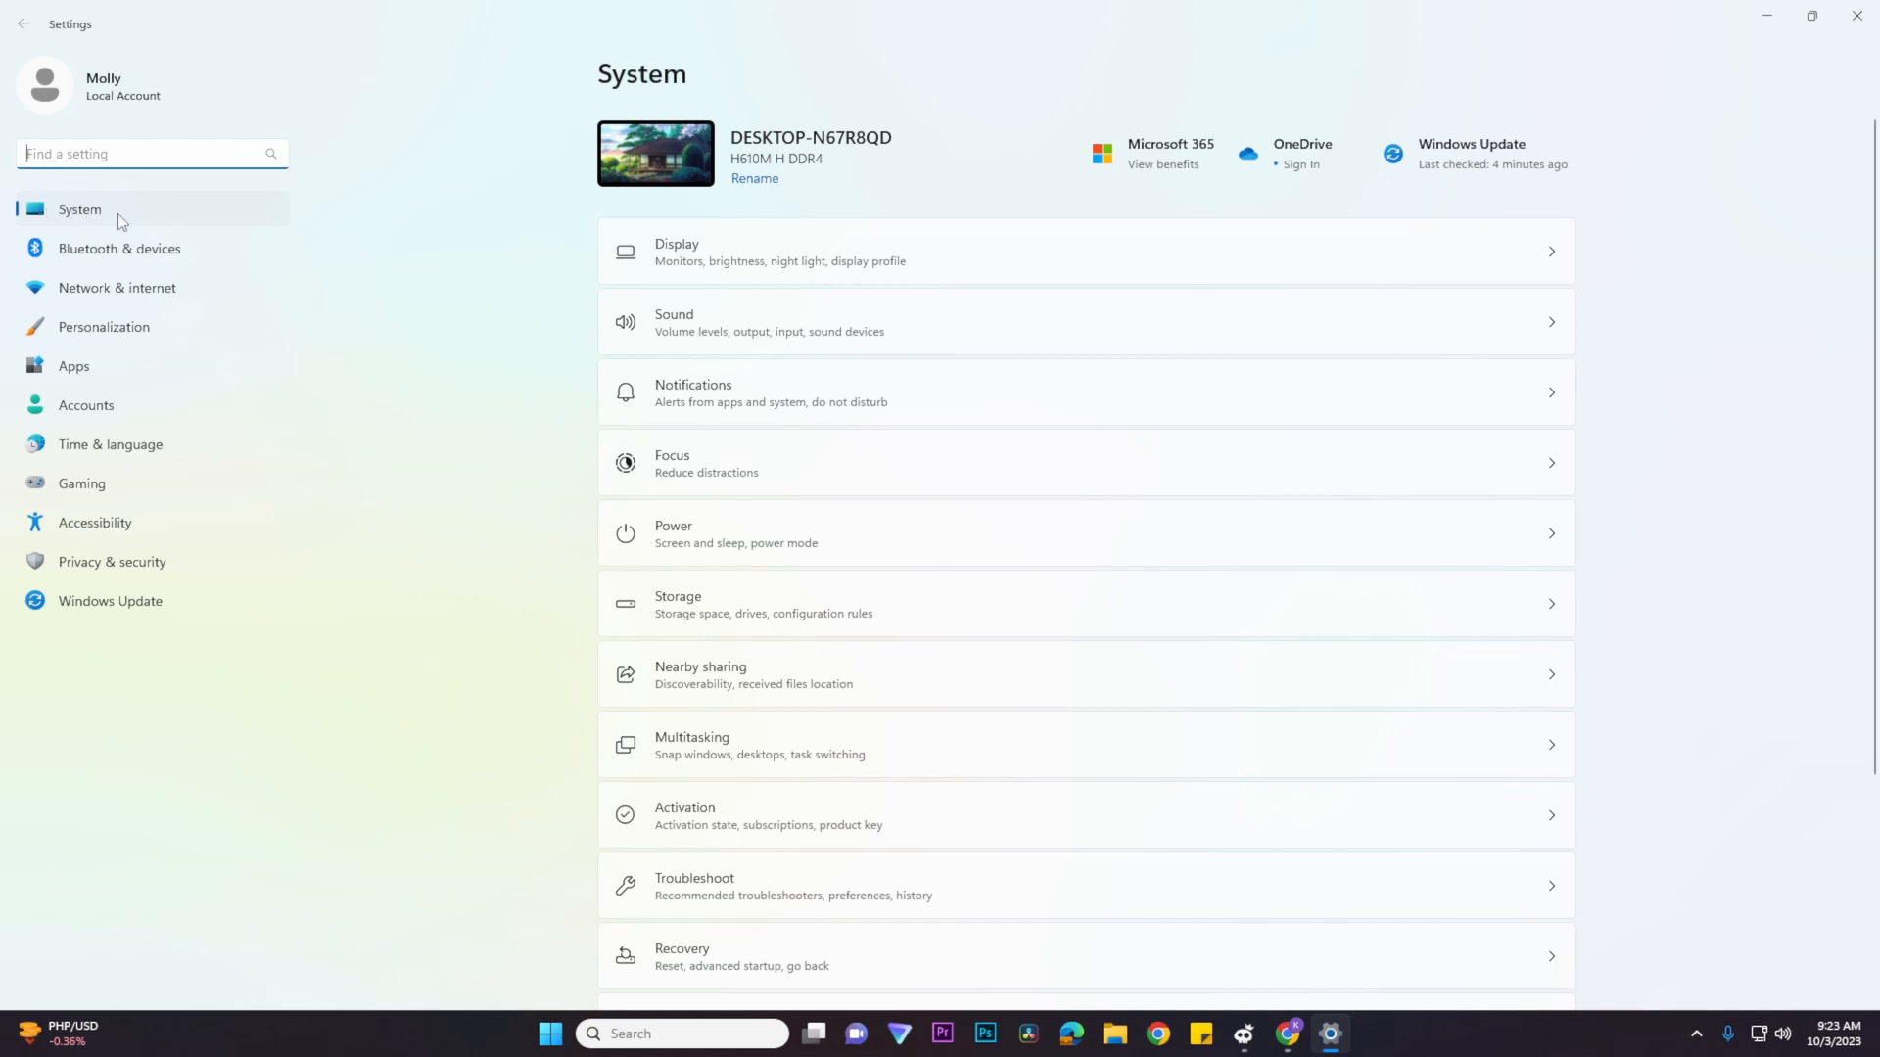
mouse_move(731, 102)
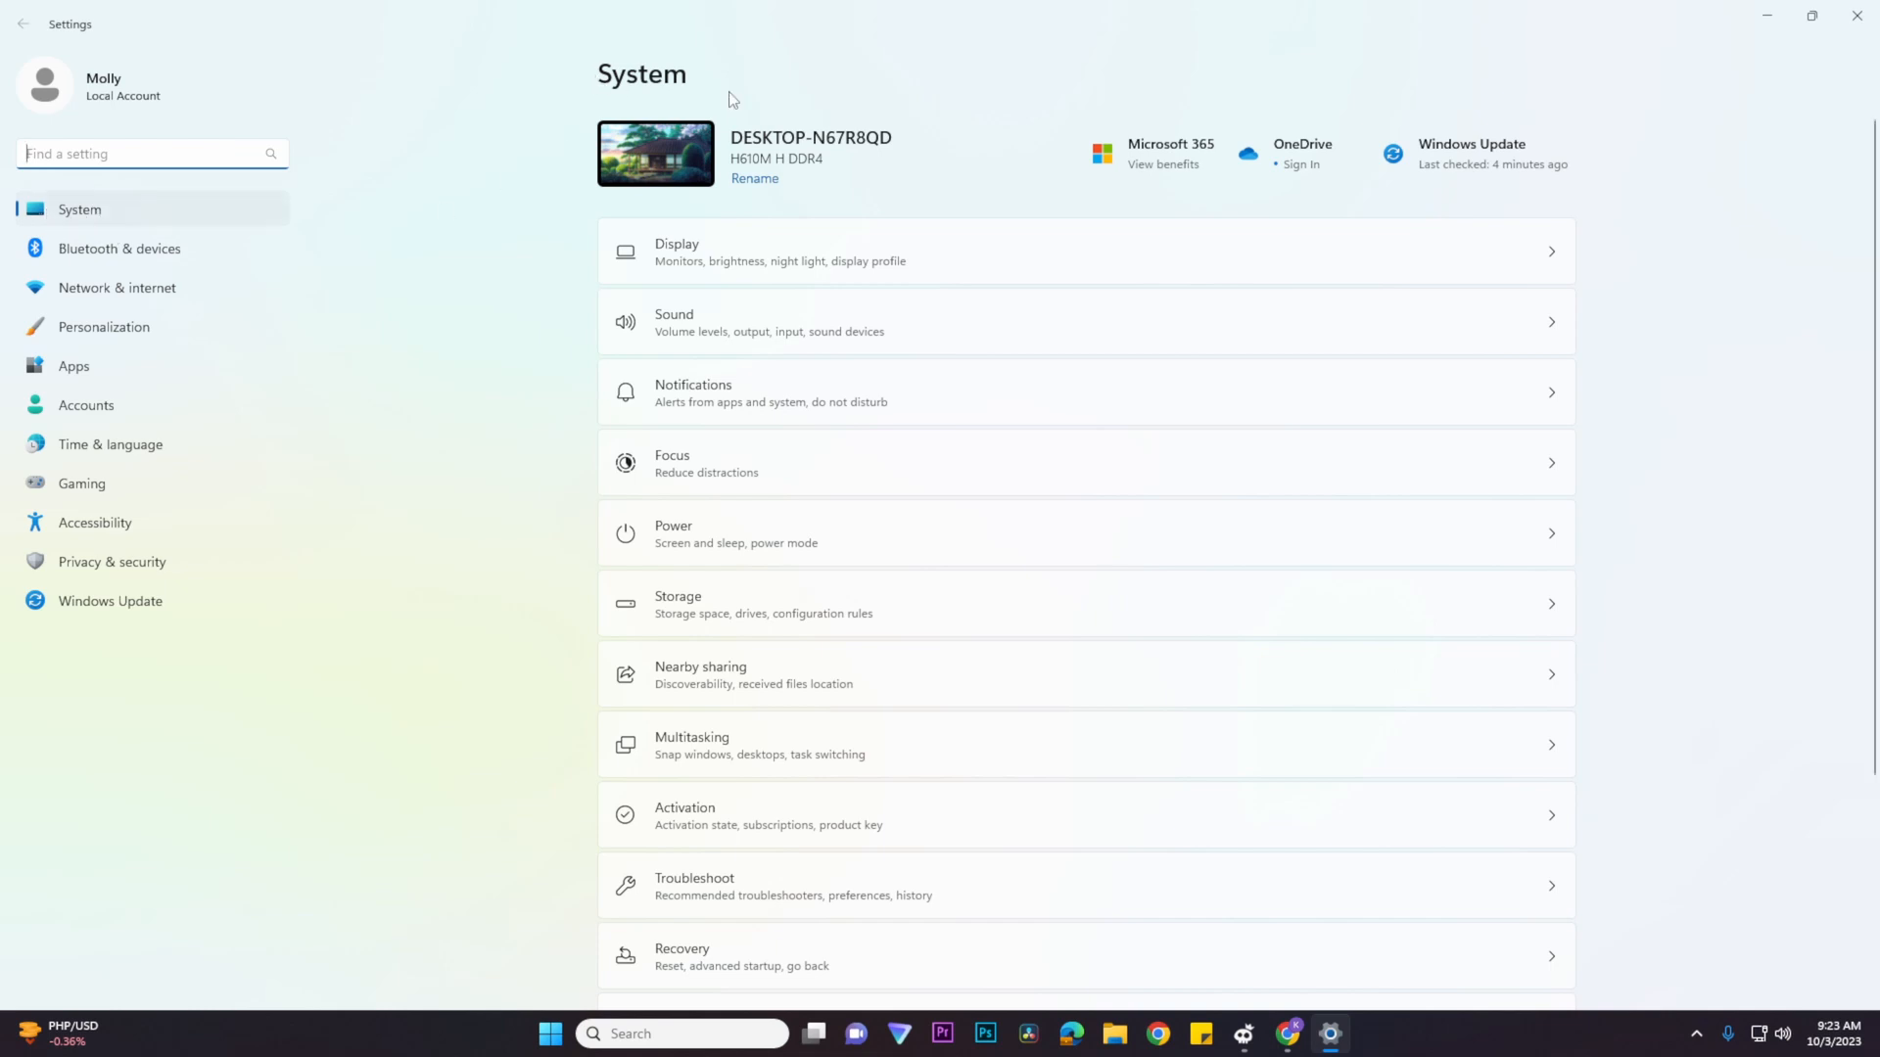
scroll("down", 3)
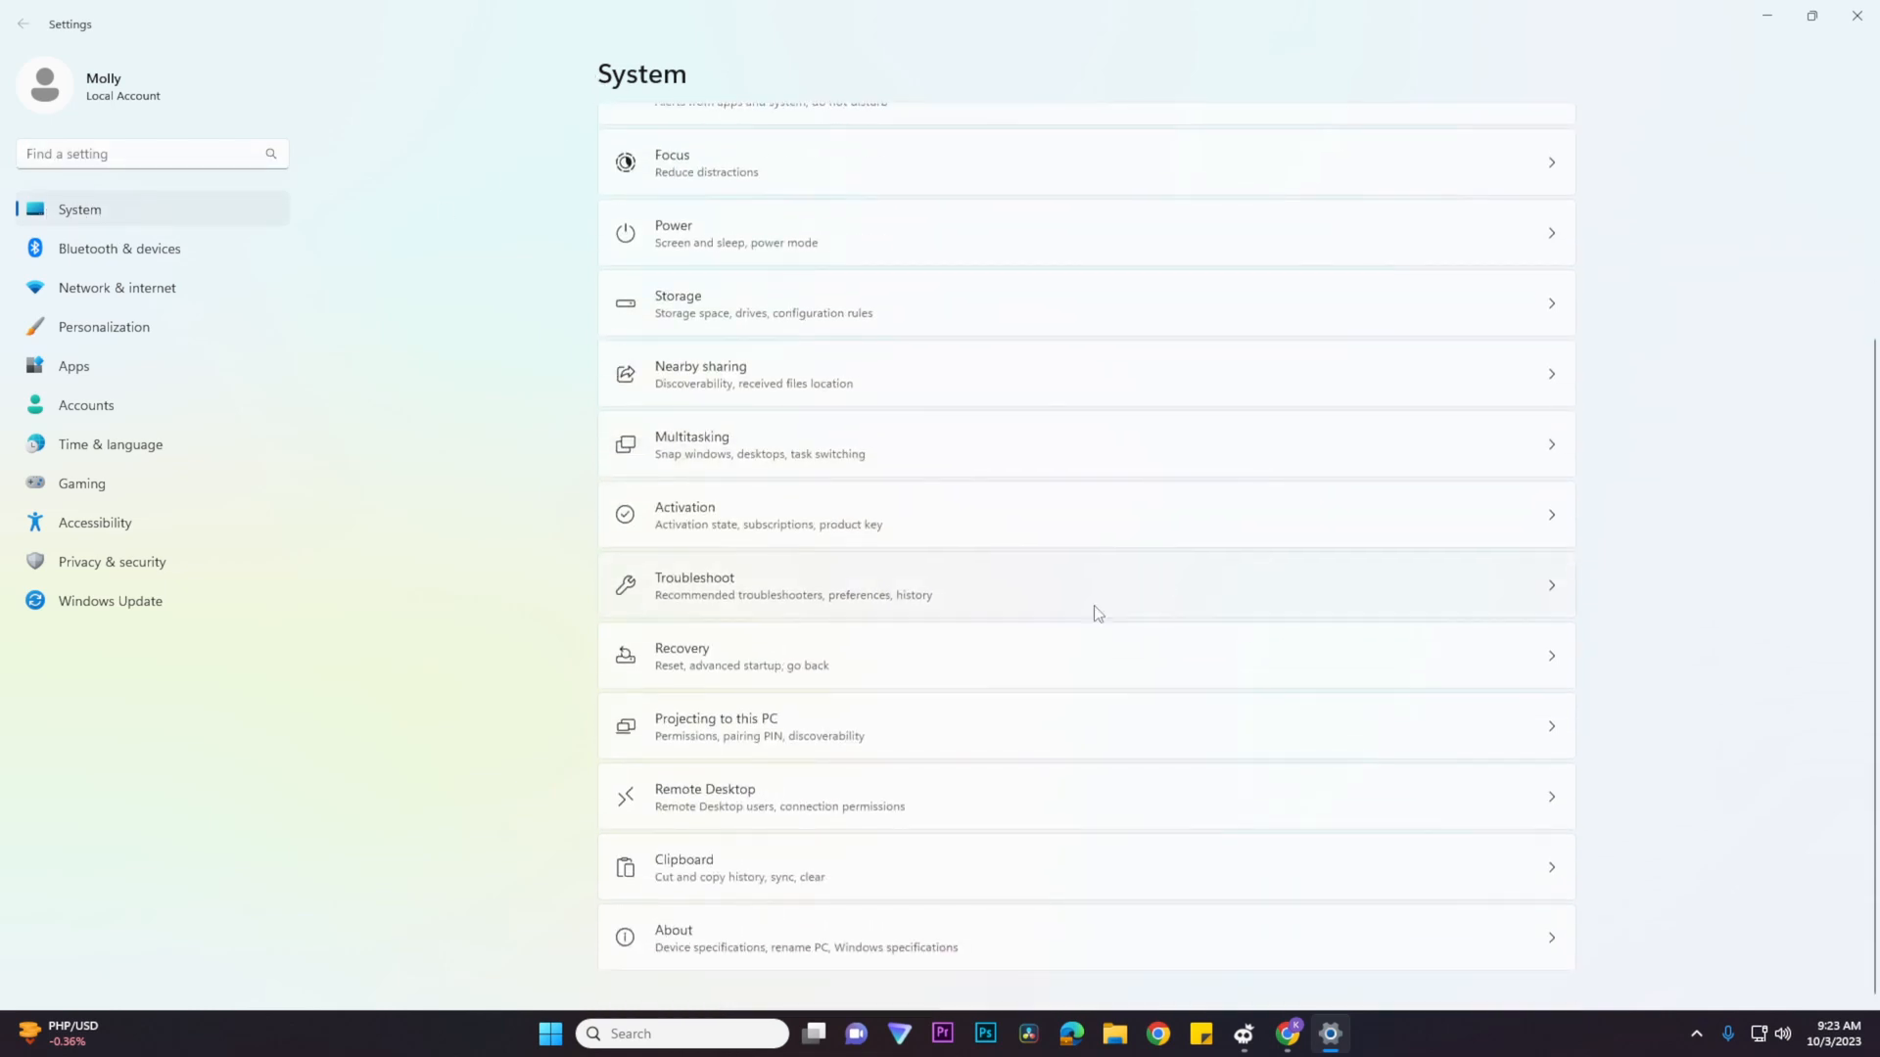
mouse_move(752, 668)
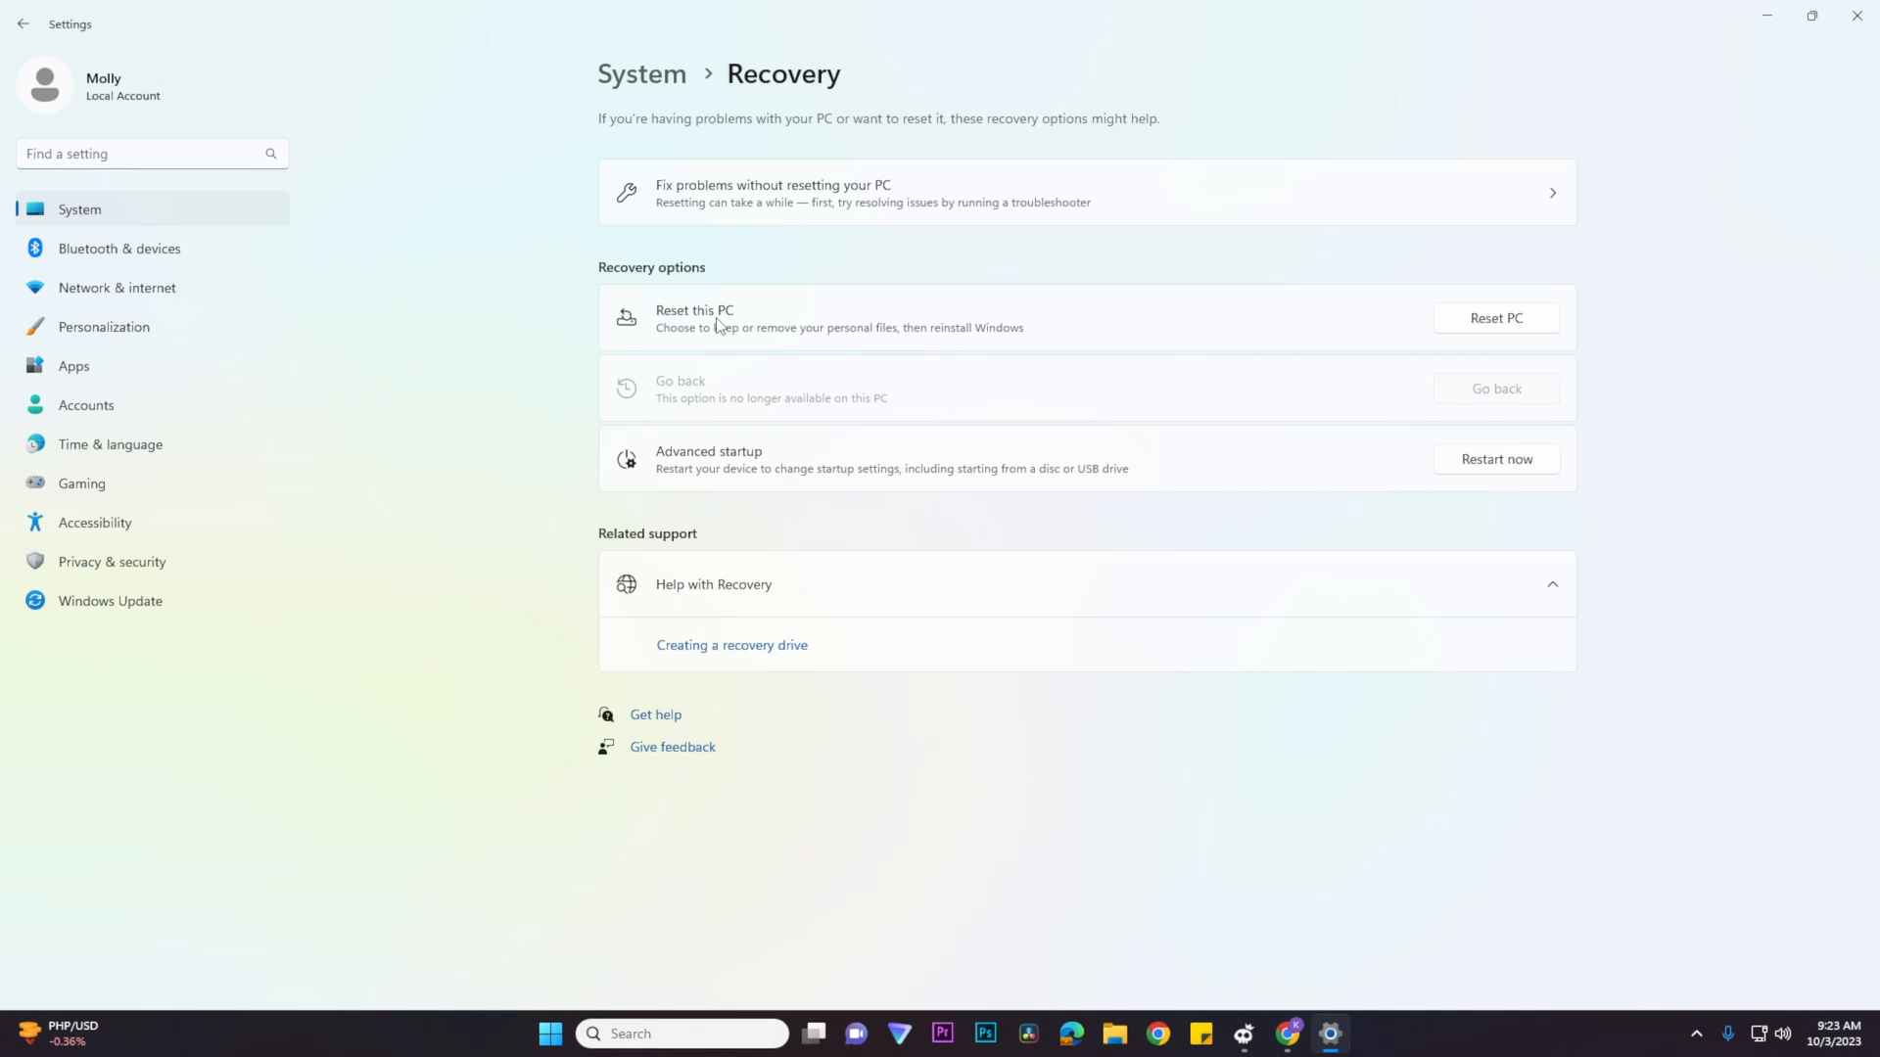
mouse_move(1547, 331)
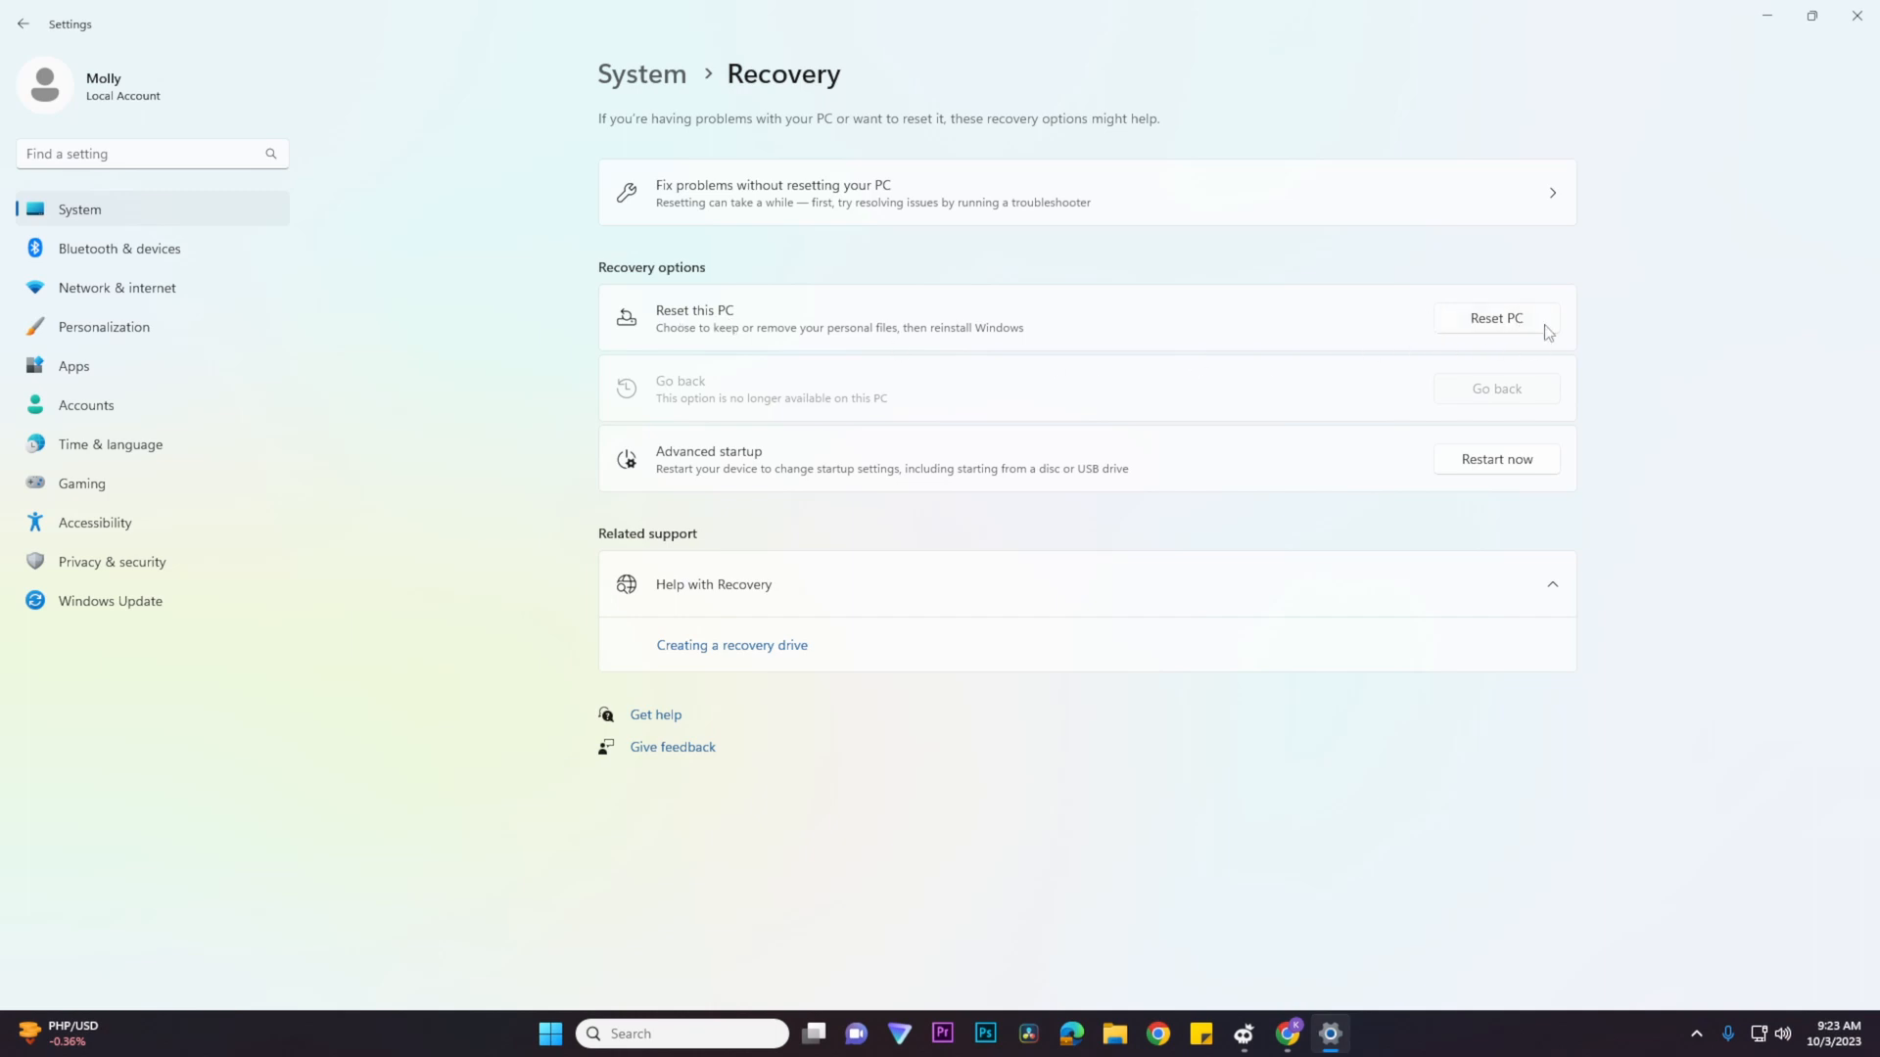
left_click(1496, 317)
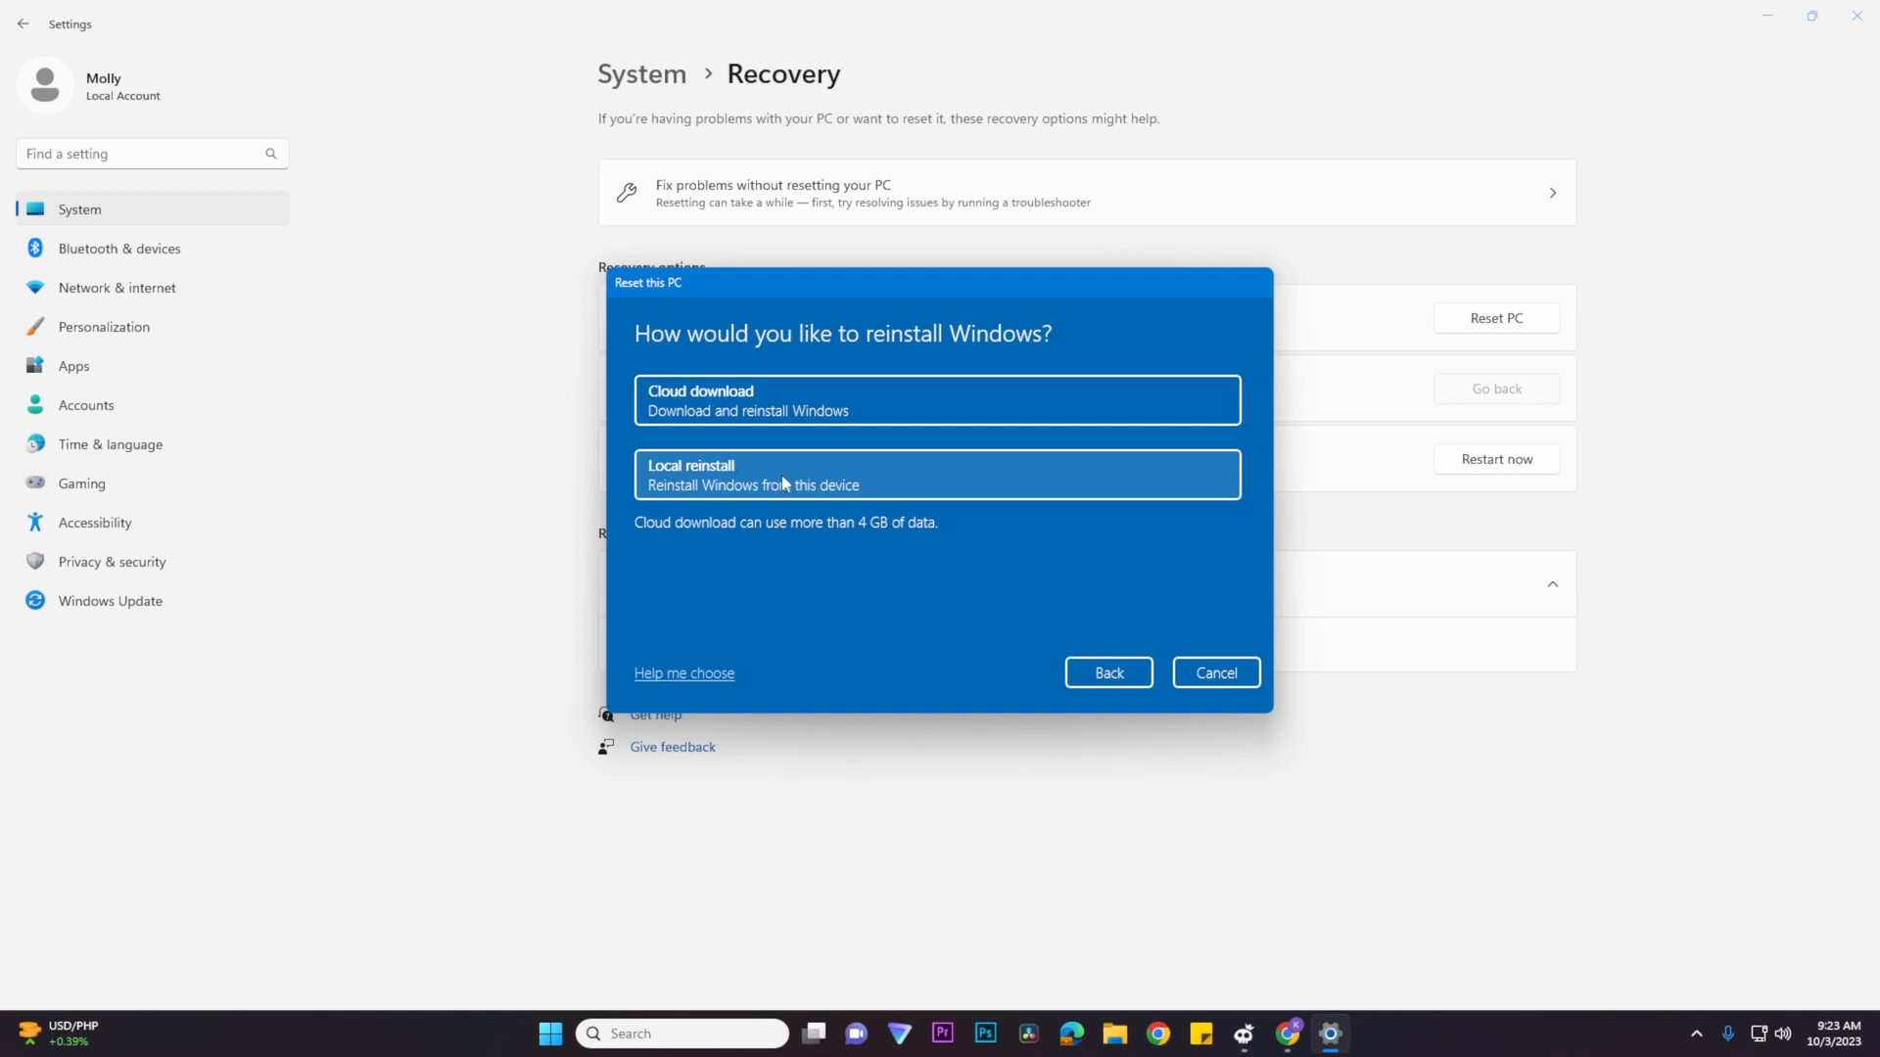
Choose Local reinstall so Windows is reinstalled from this device
left_click(936, 474)
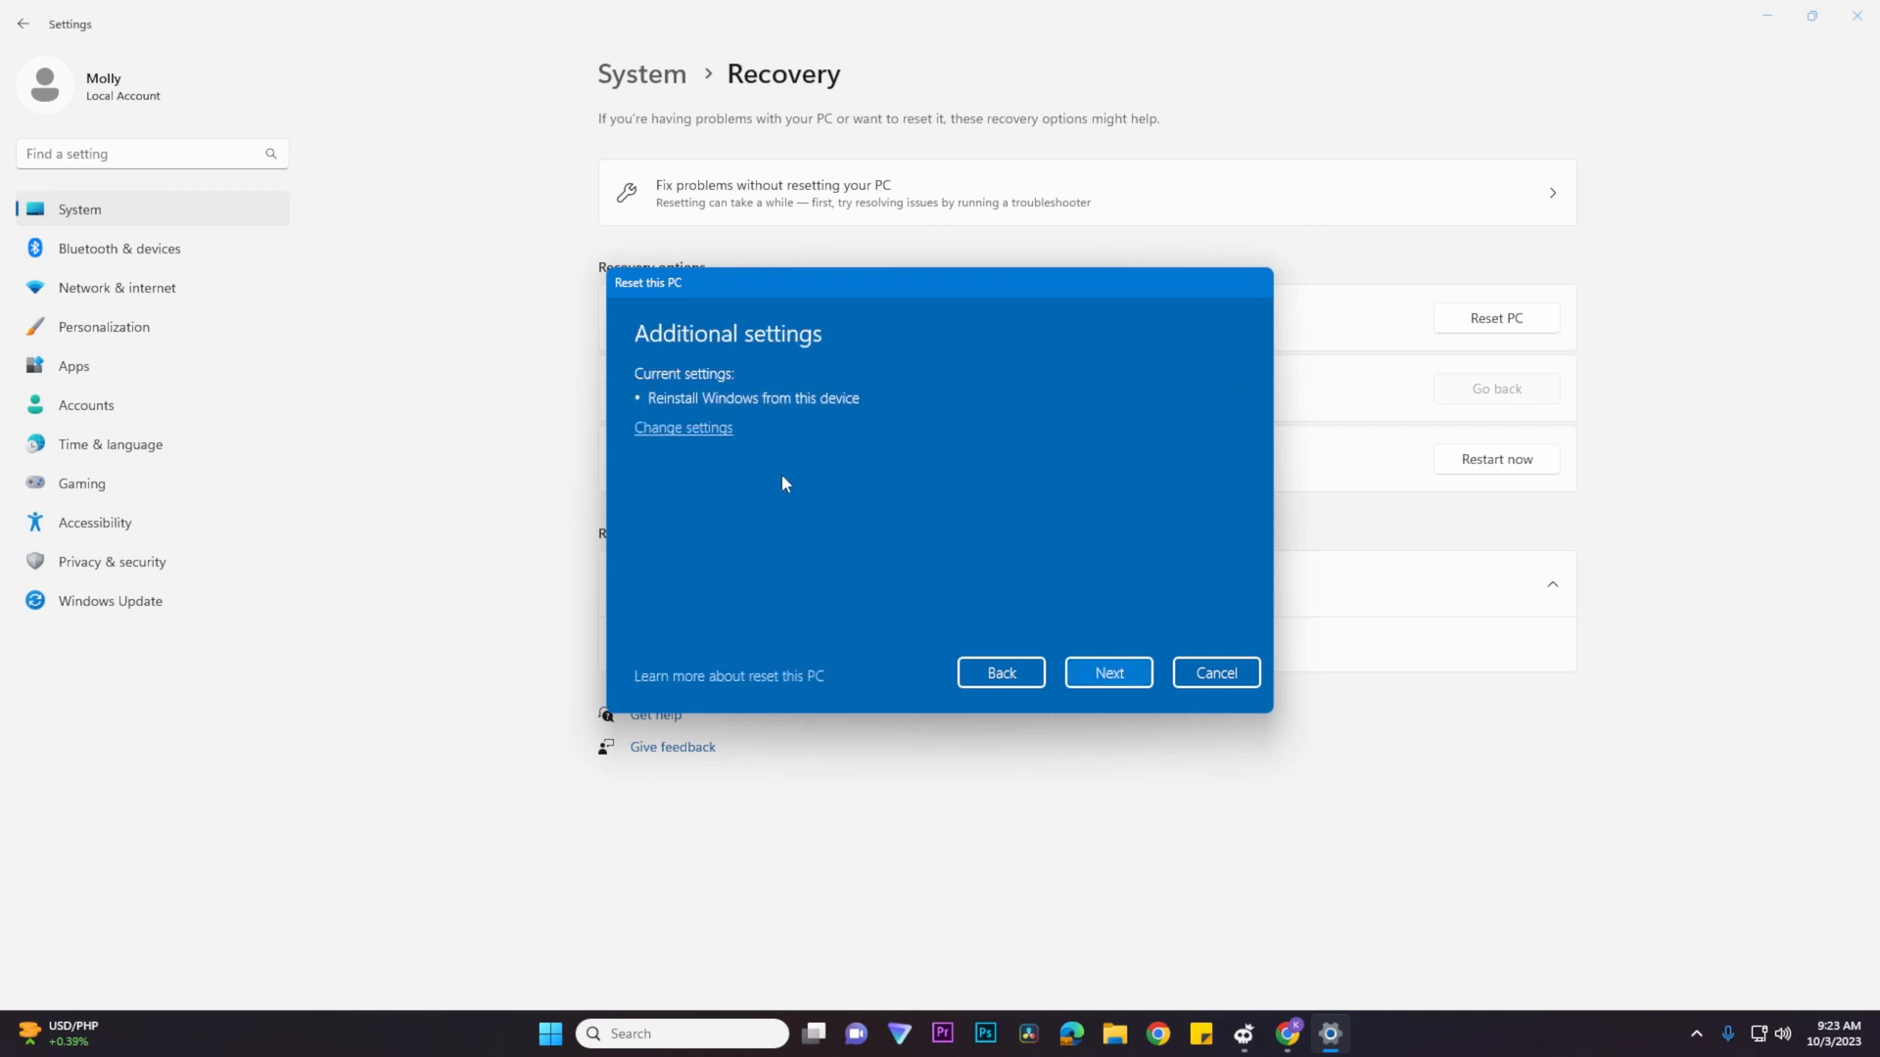
mouse_move(1109, 690)
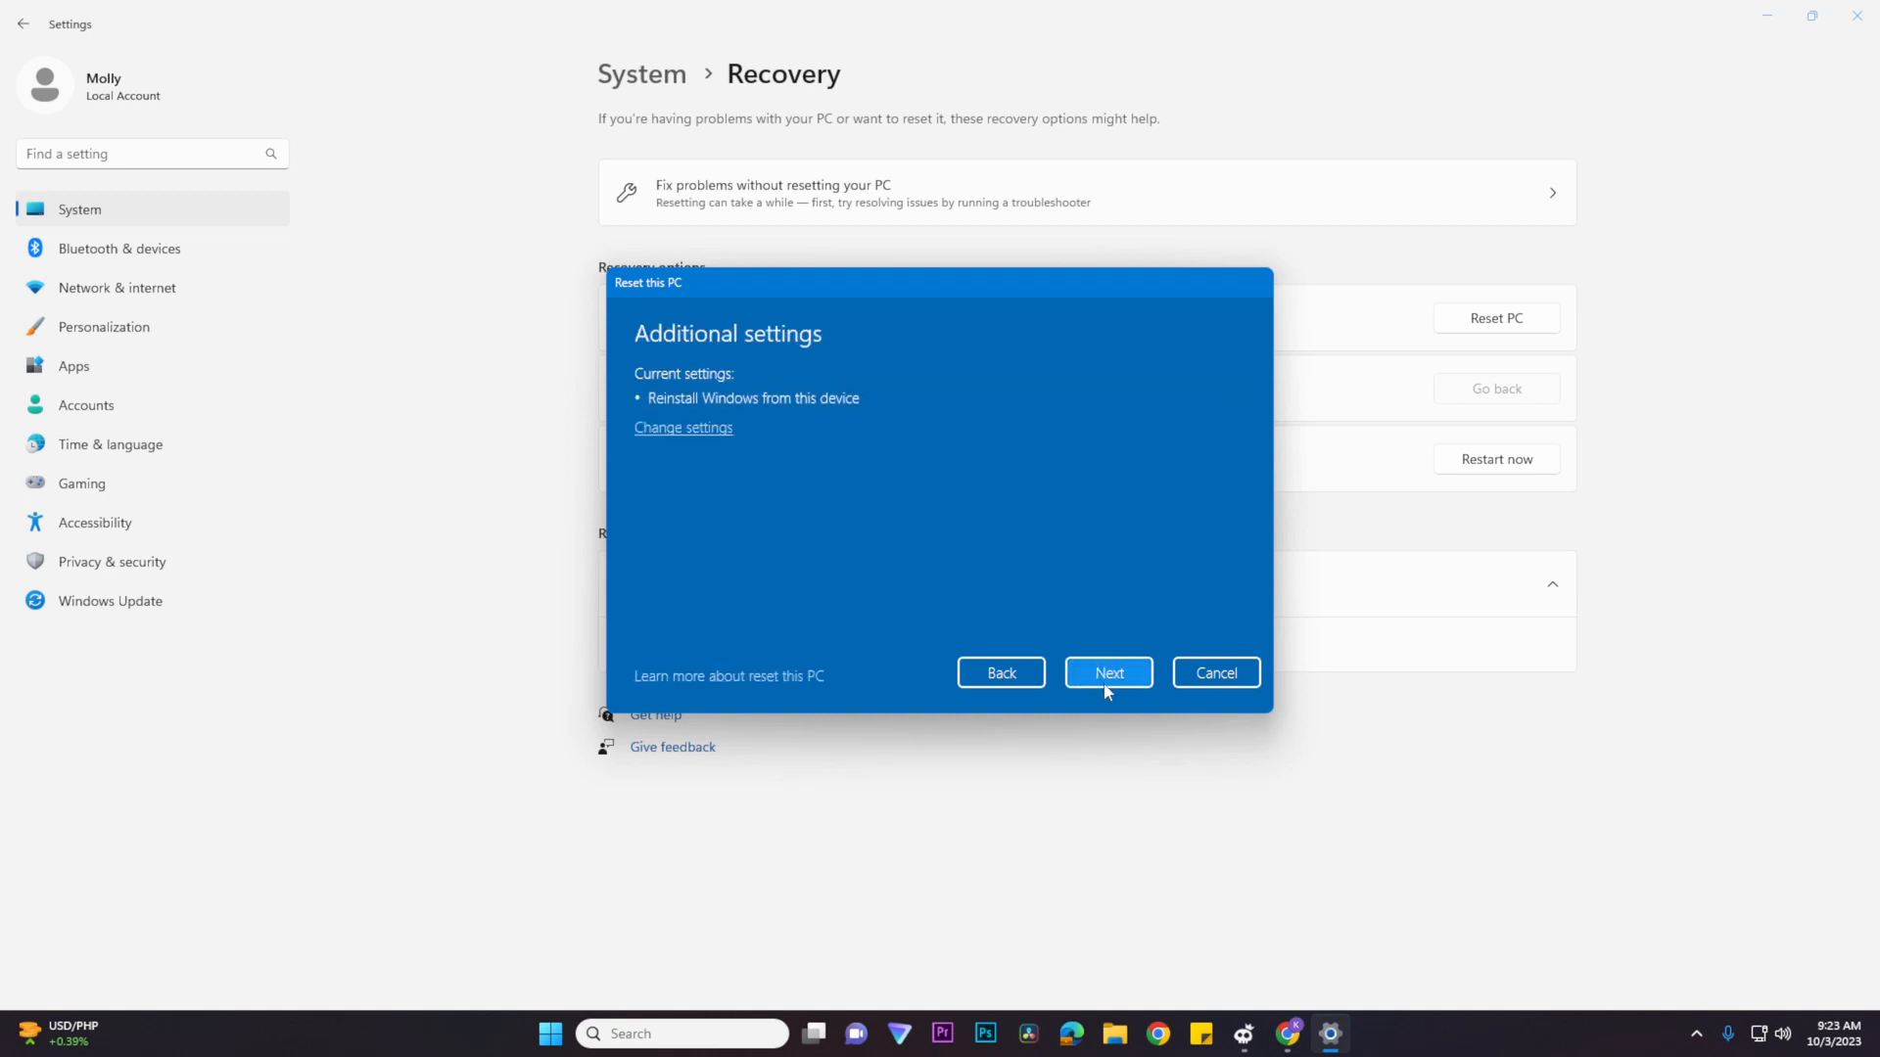
Accept the Additional settings and continue to 'Ready to reset this PC'
left_click(1108, 674)
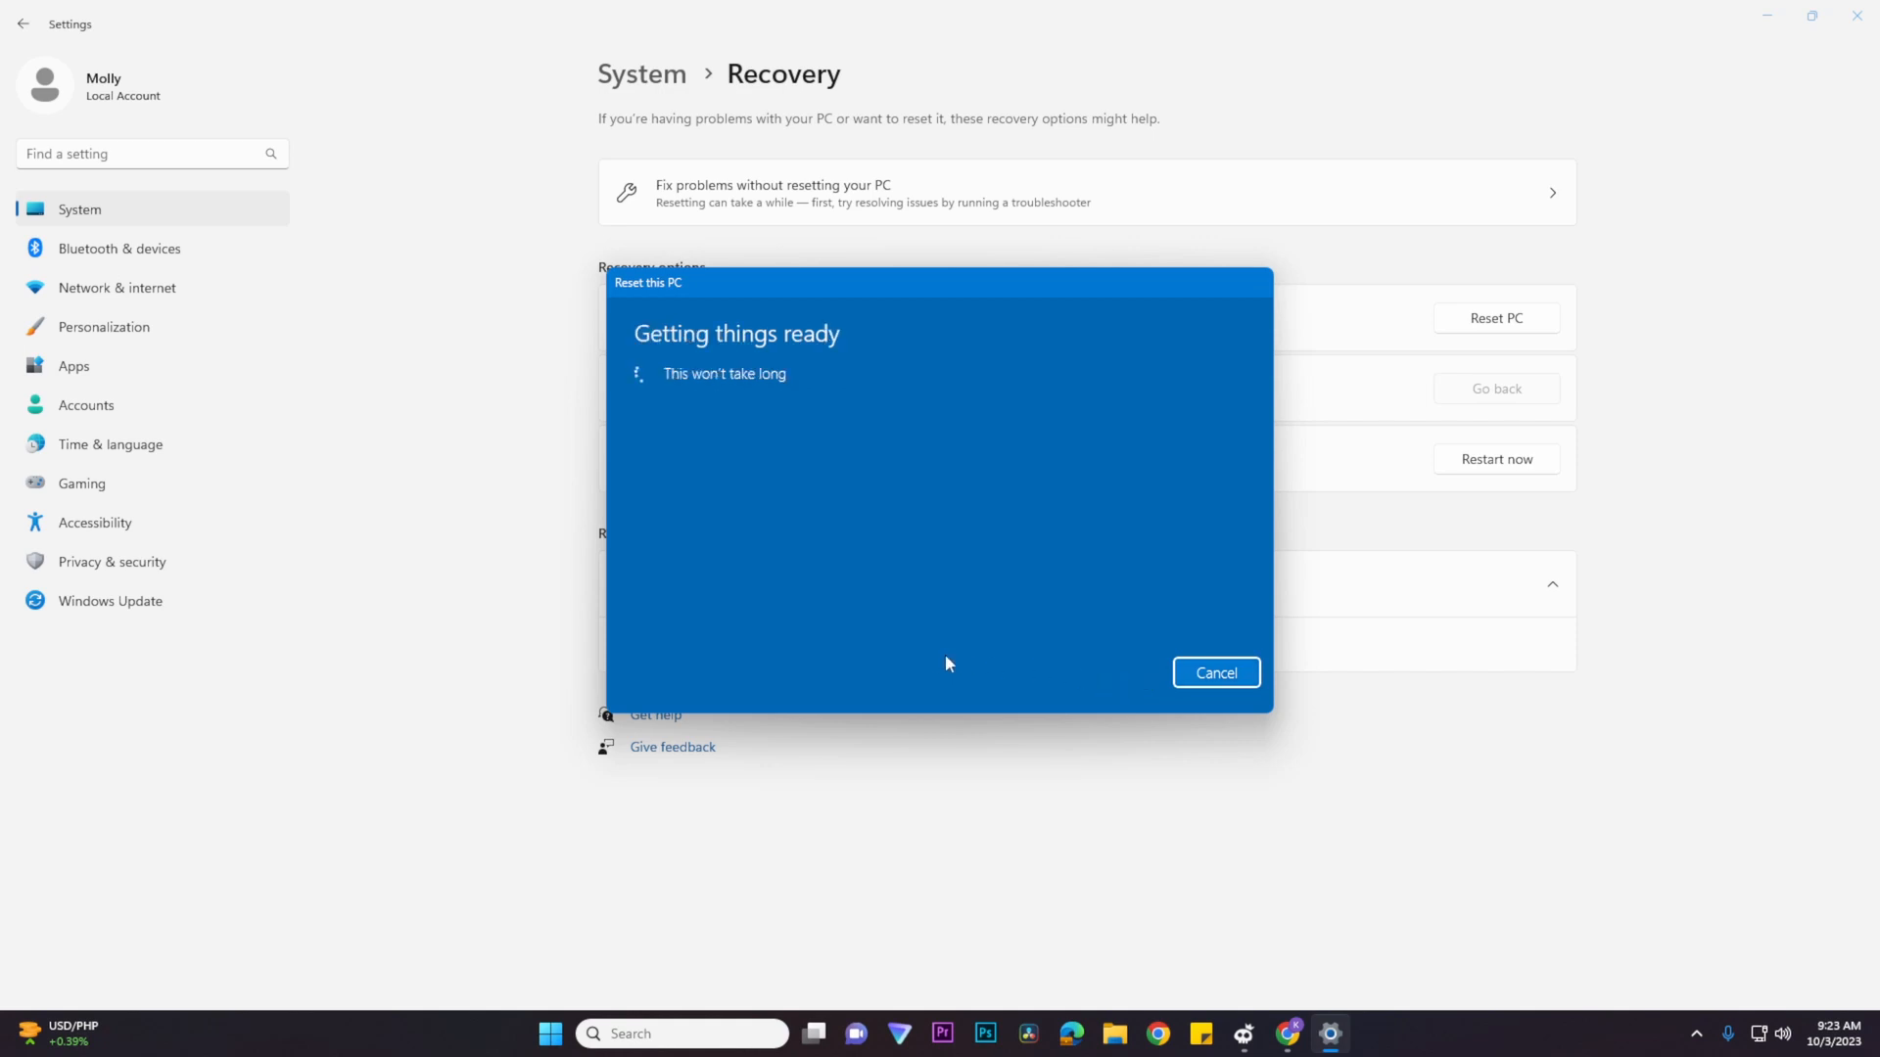
mouse_move(906, 634)
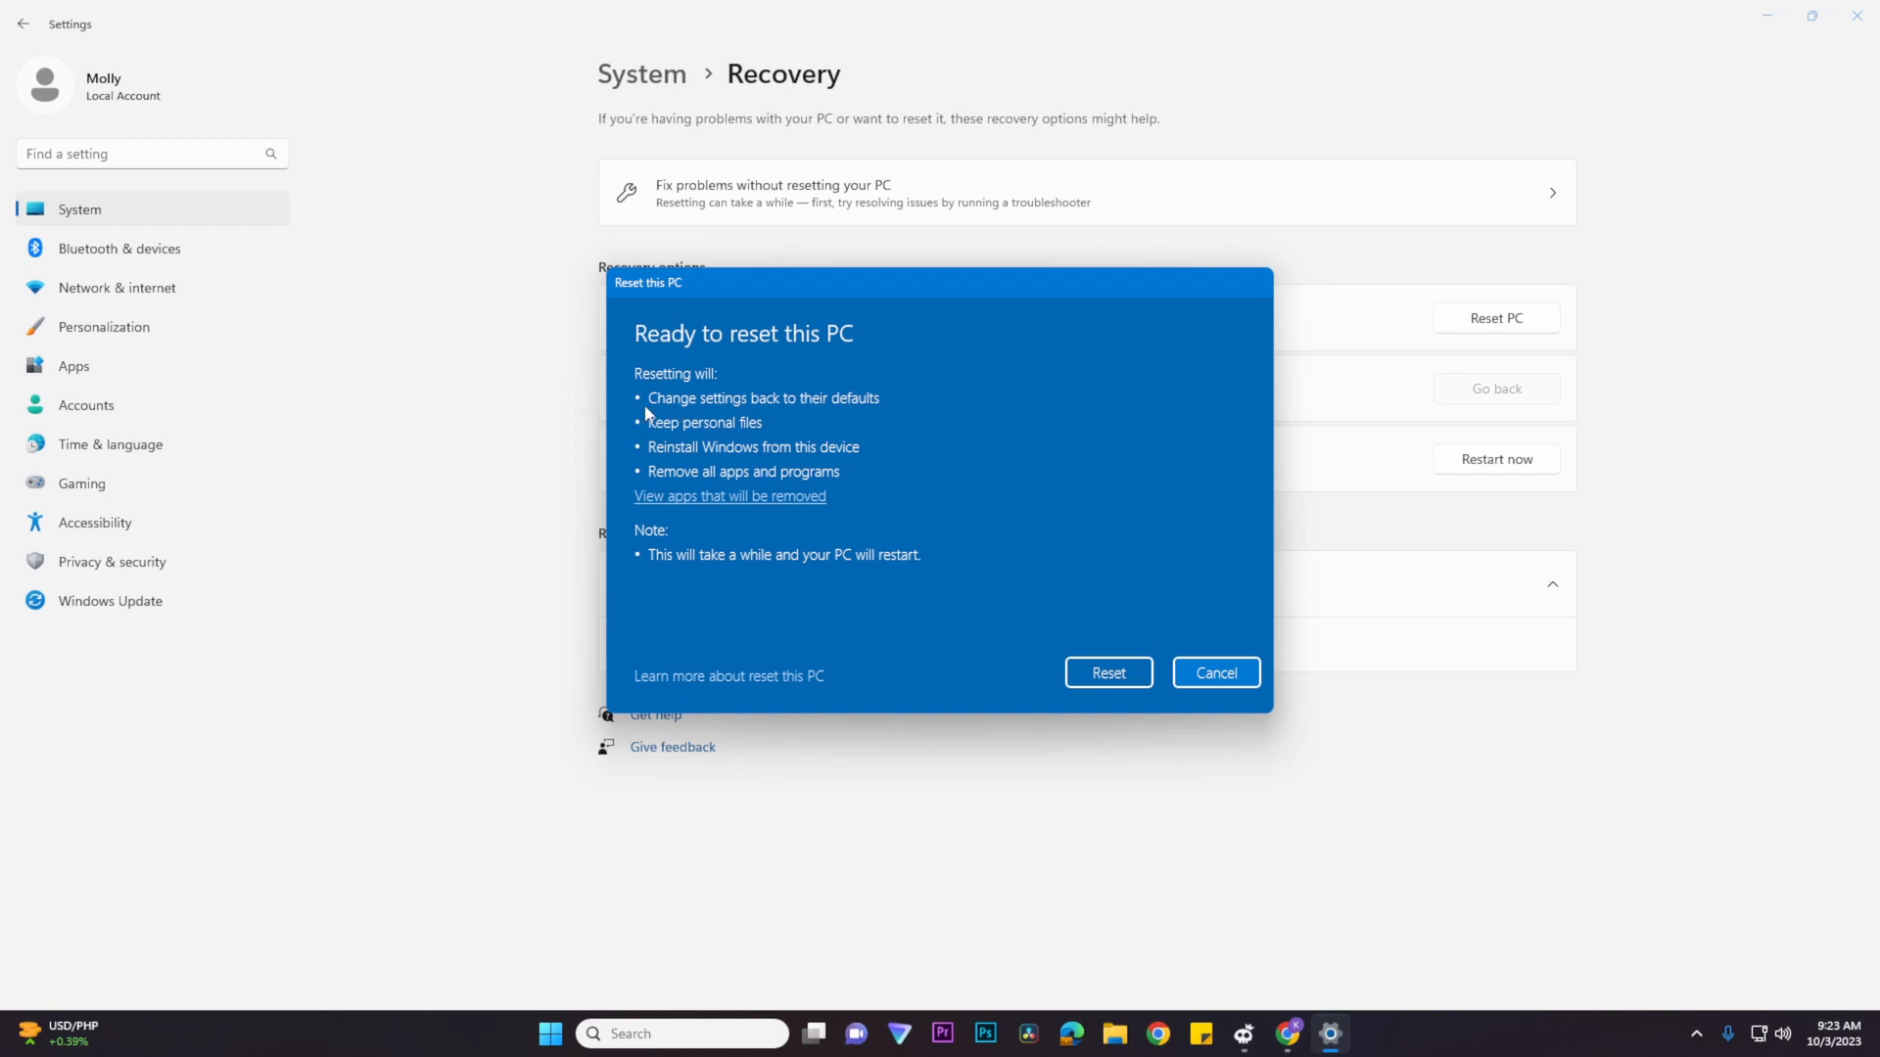
mouse_move(901, 595)
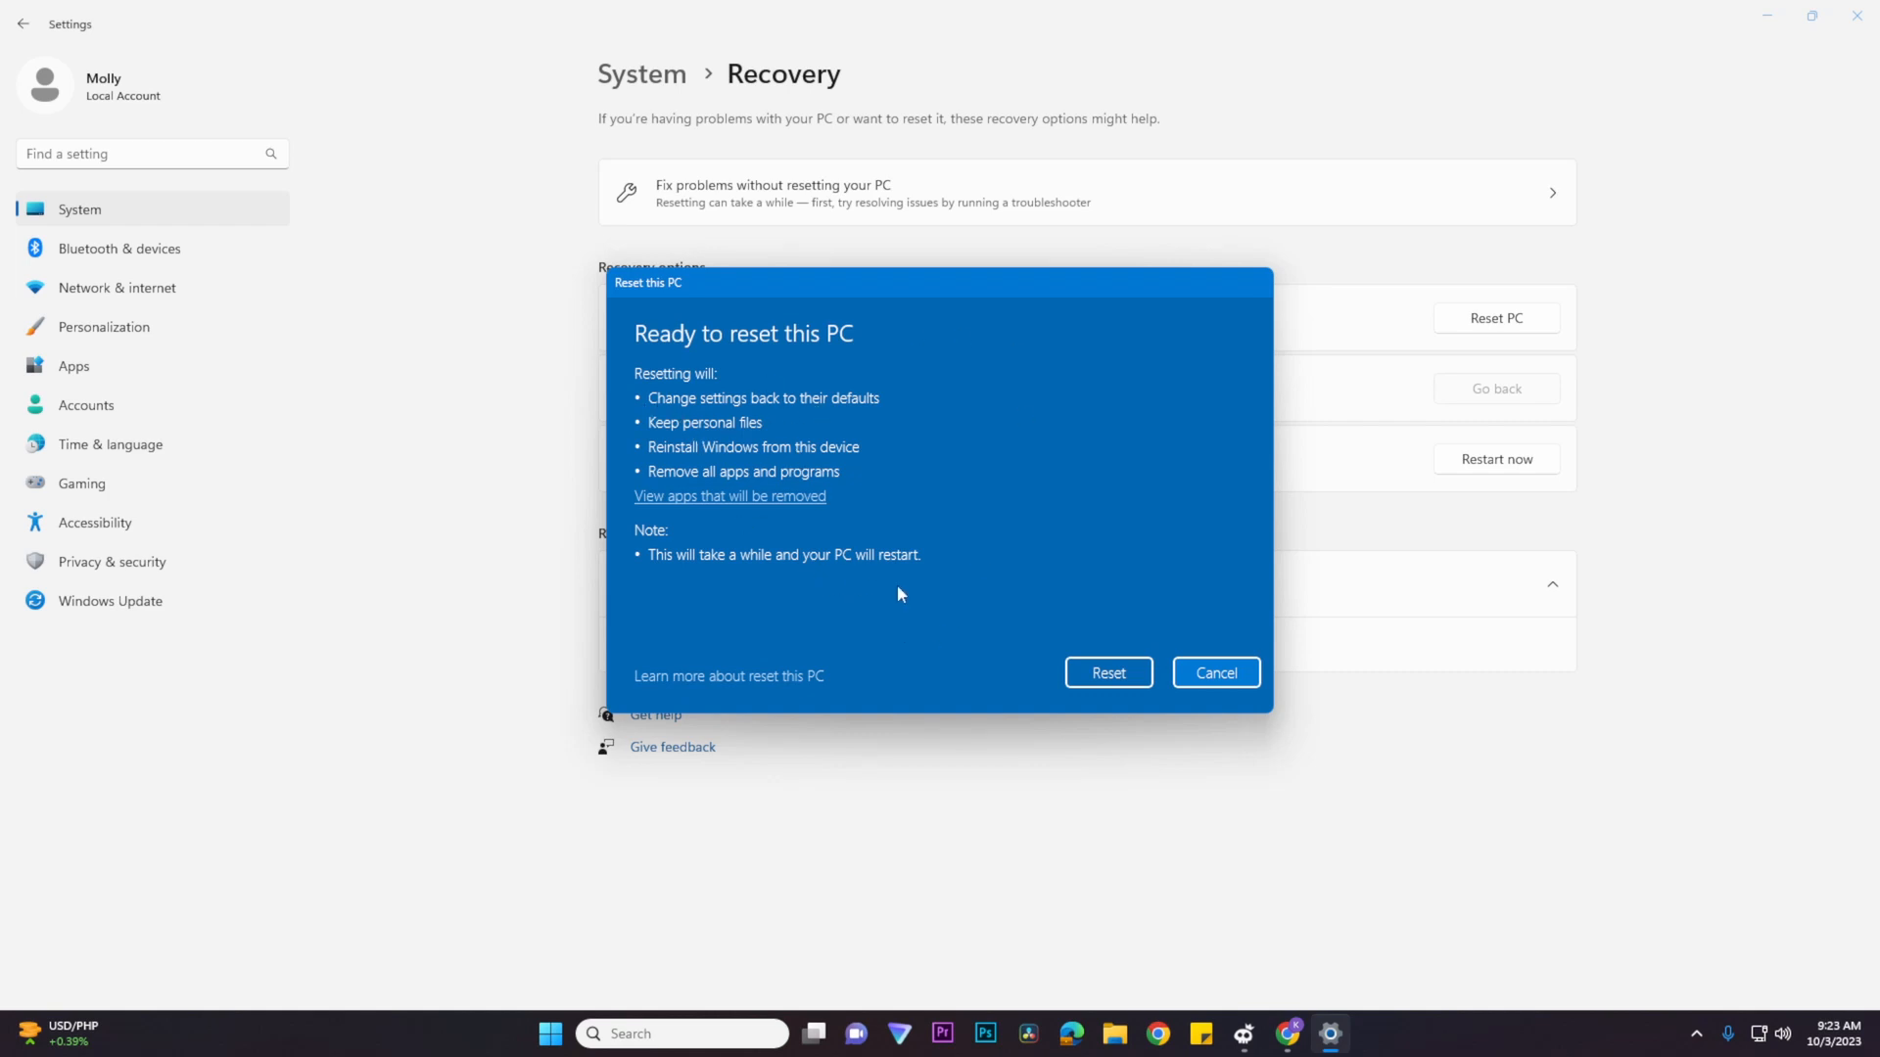
mouse_move(1092, 572)
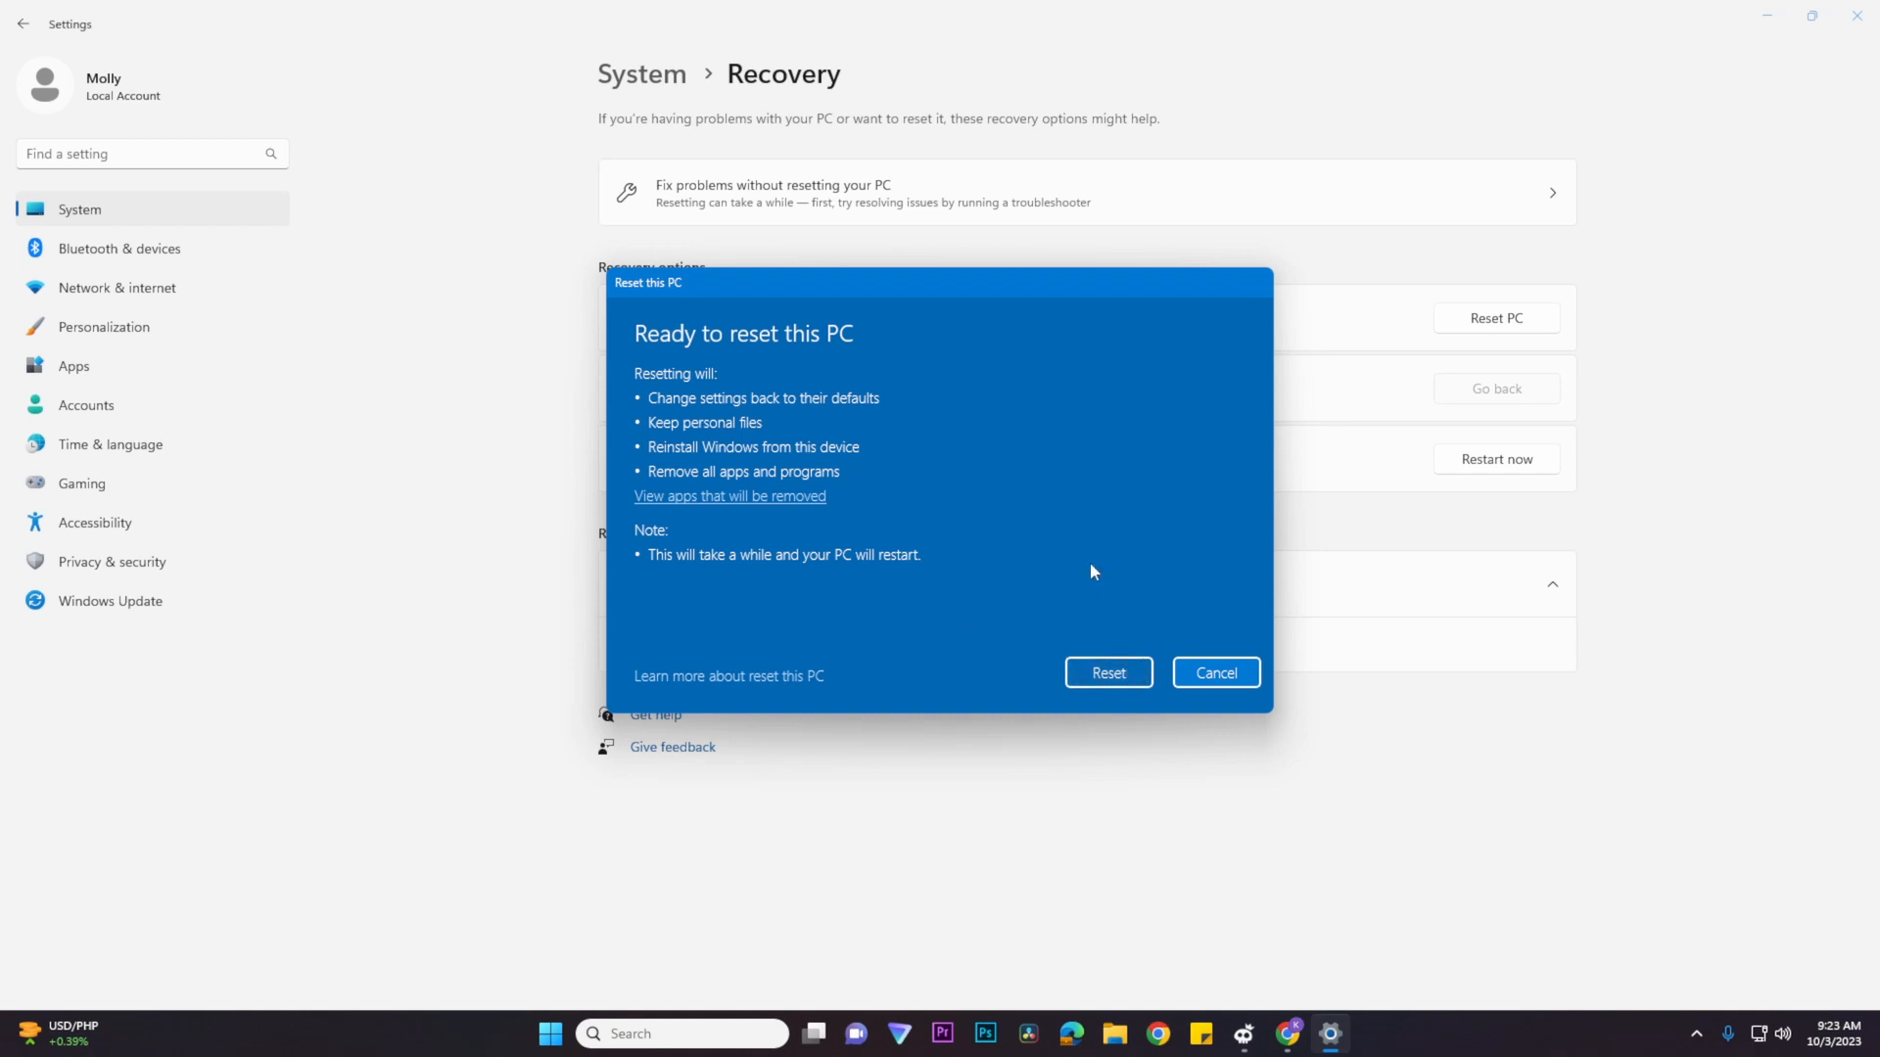